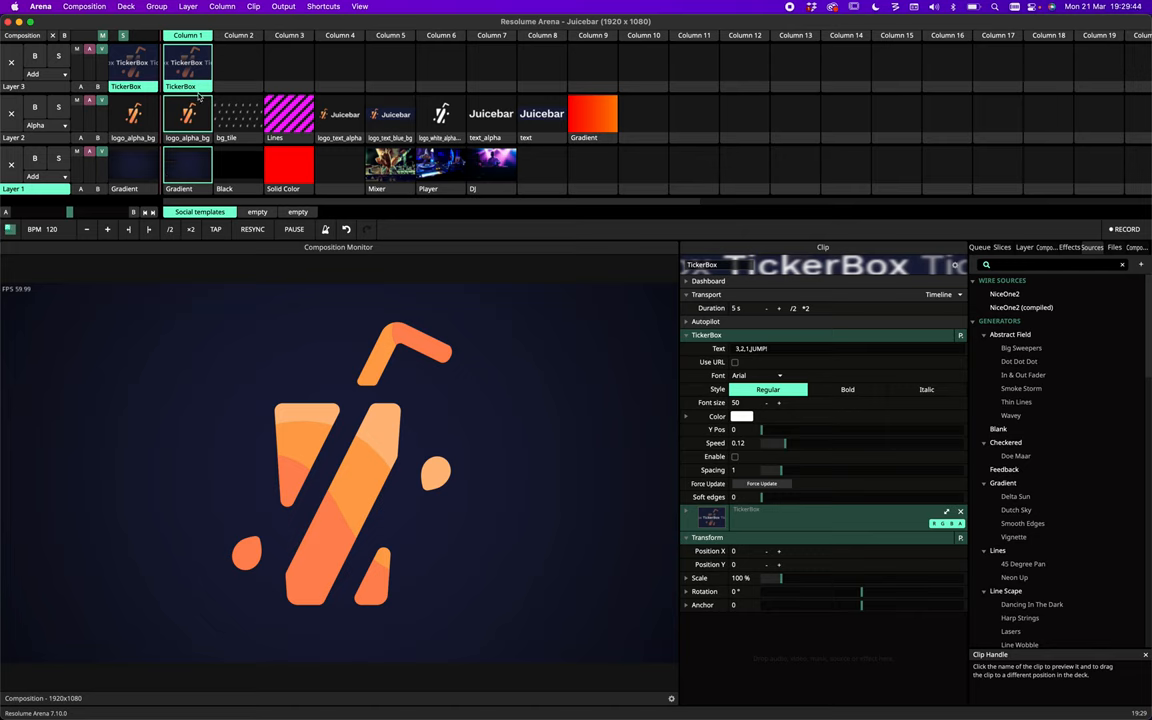
{"action": "mouse_move", "coordinate": [856, 382]}
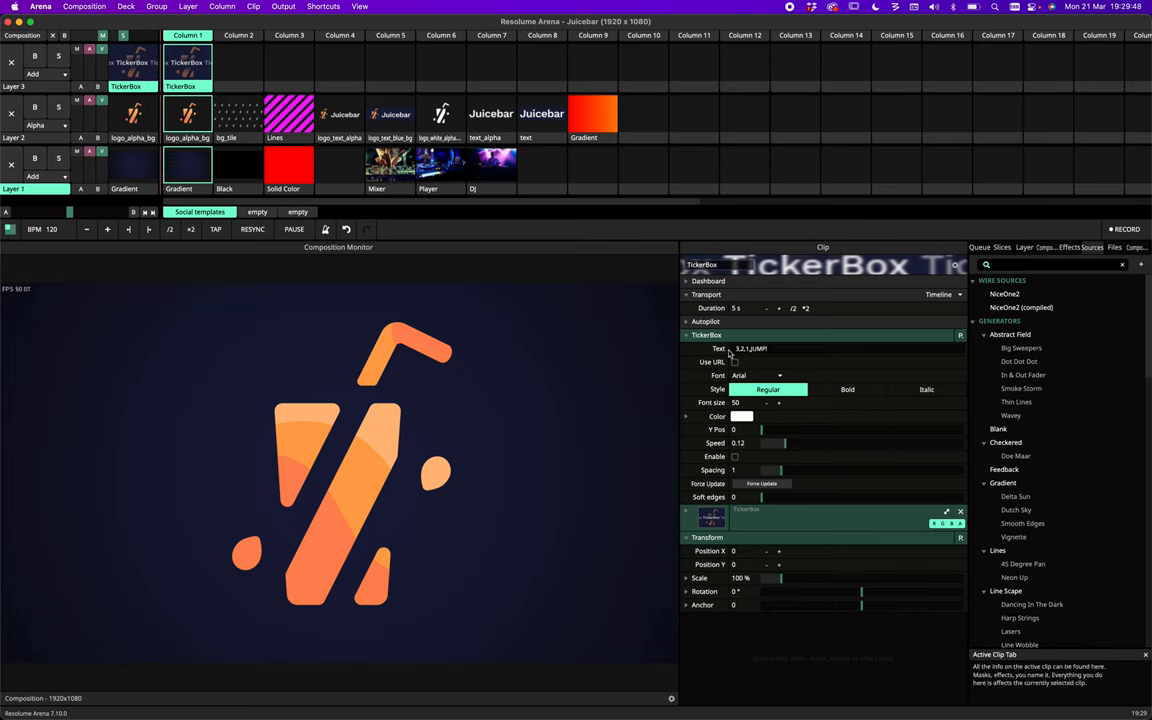
- Collapse and re-expand the TickerBox settings to reveal opacity, width, height and blend mode
{"action": "left_click", "coordinate": [687, 335]}
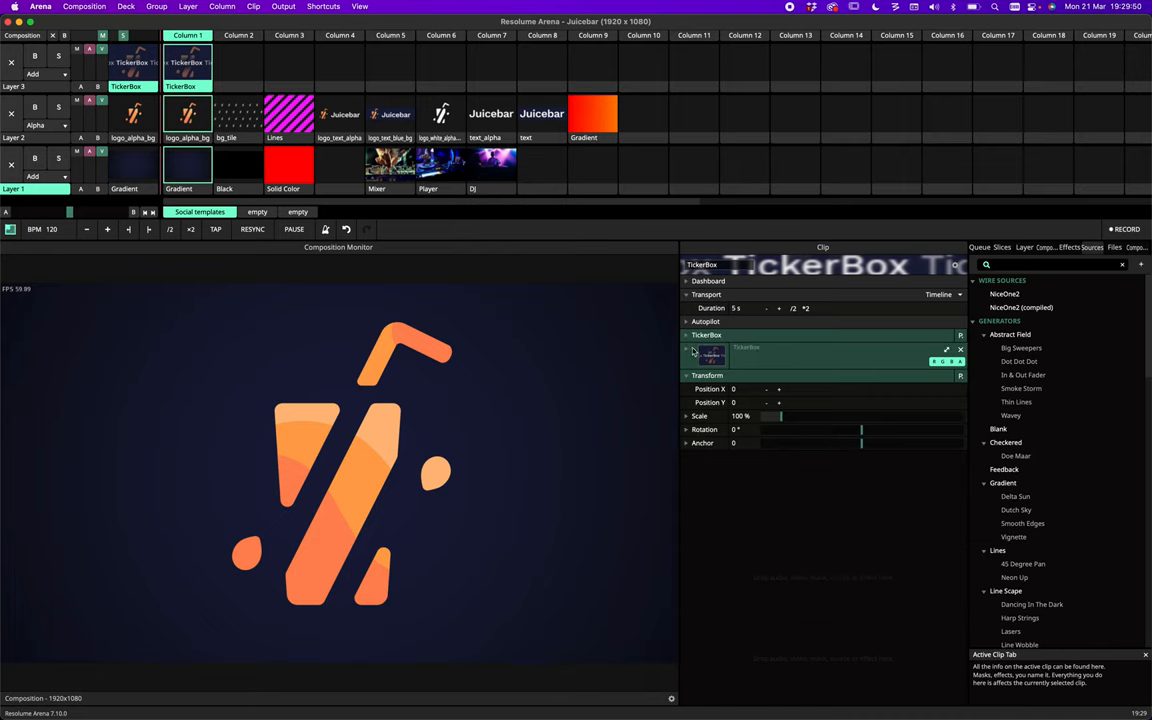
{"action": "left_click", "coordinate": [687, 335]}
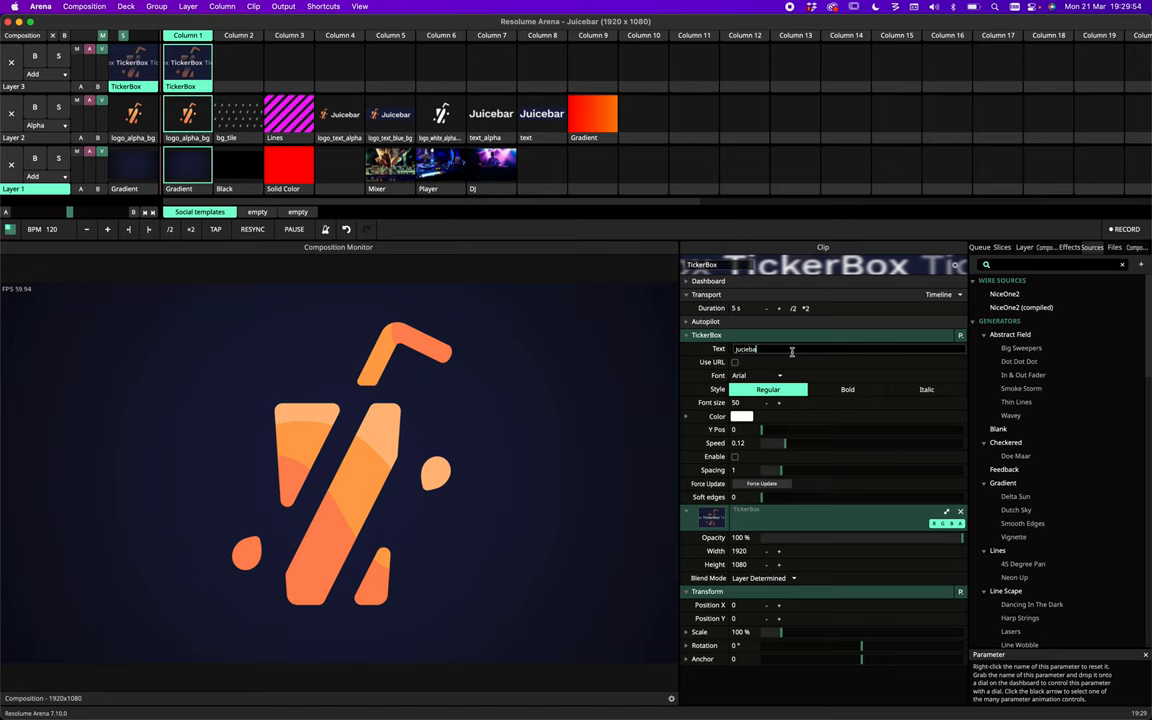
- Type 'Juicebar Livestream - Call me now!' with a +130 phone number into the TickerBox text
{"action": "type", "text": "Live!"}
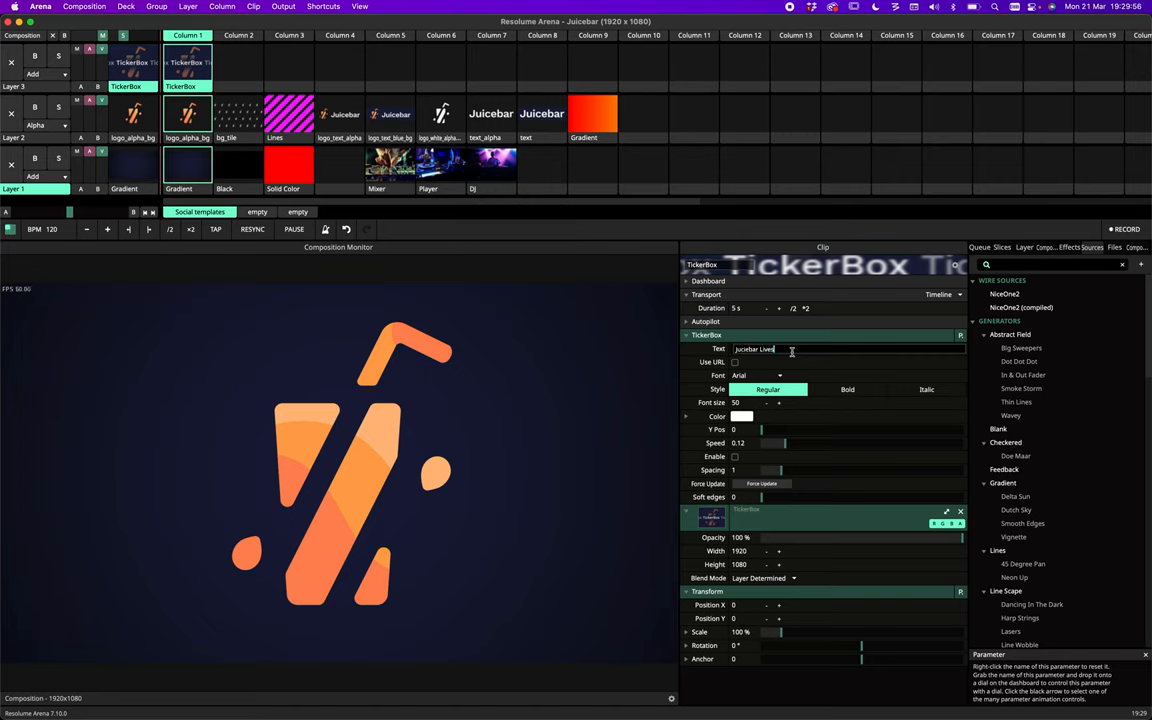
{"action": "type", "text": "stream"}
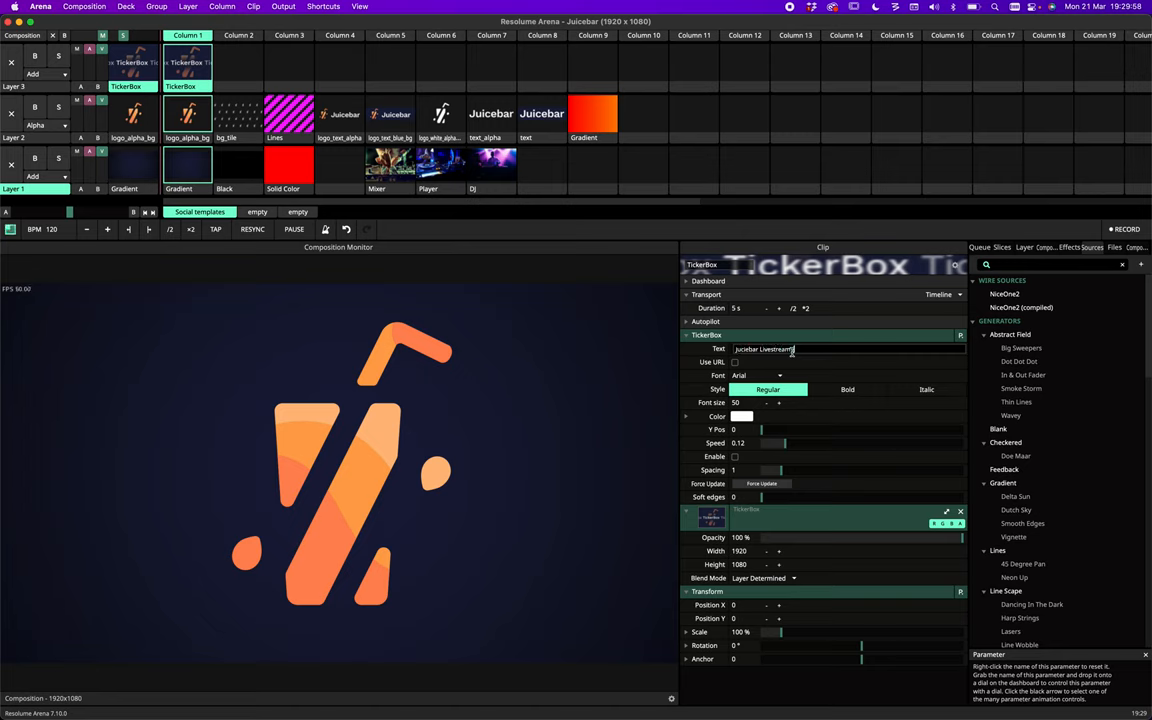
{"action": "type", "text": "Call me now!"}
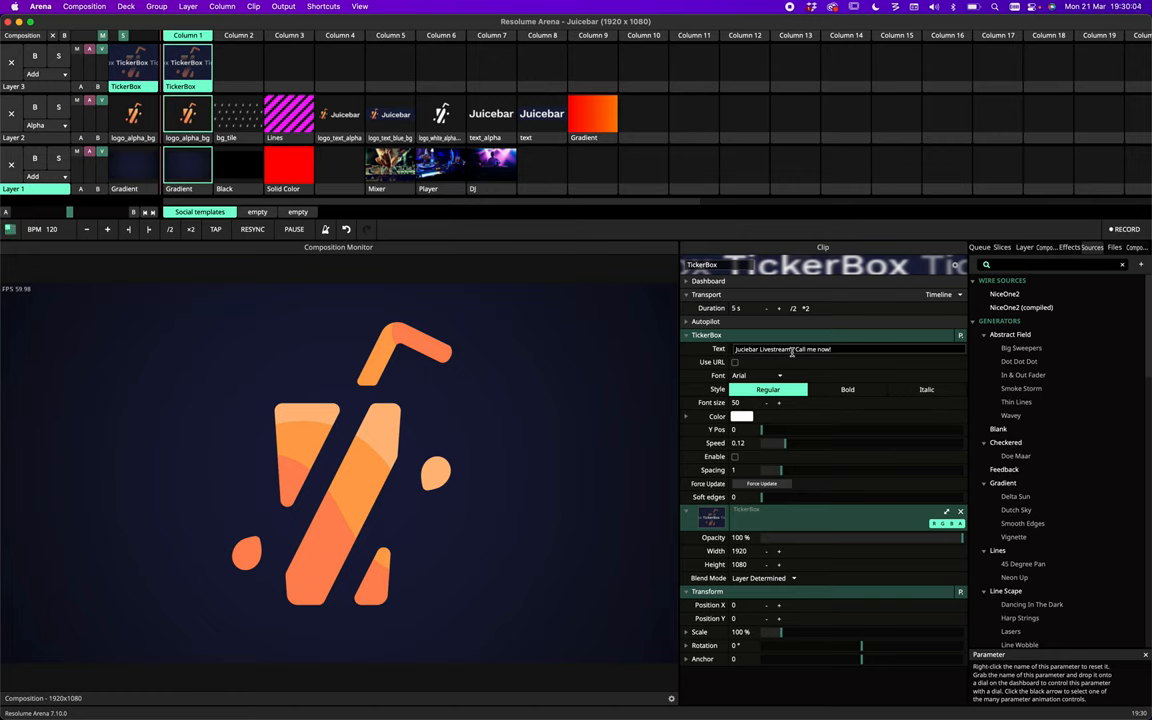
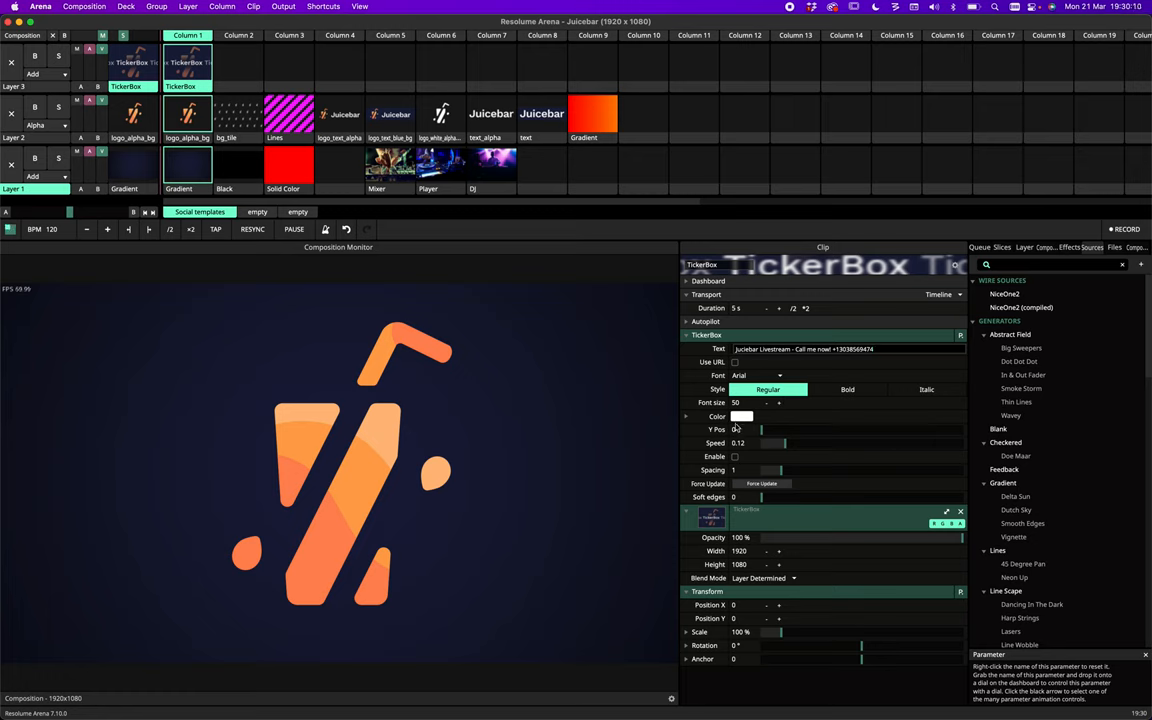
- Enable the ticker and start replacing its message with 'We can edit live'
{"action": "left_click", "coordinate": [735, 457]}
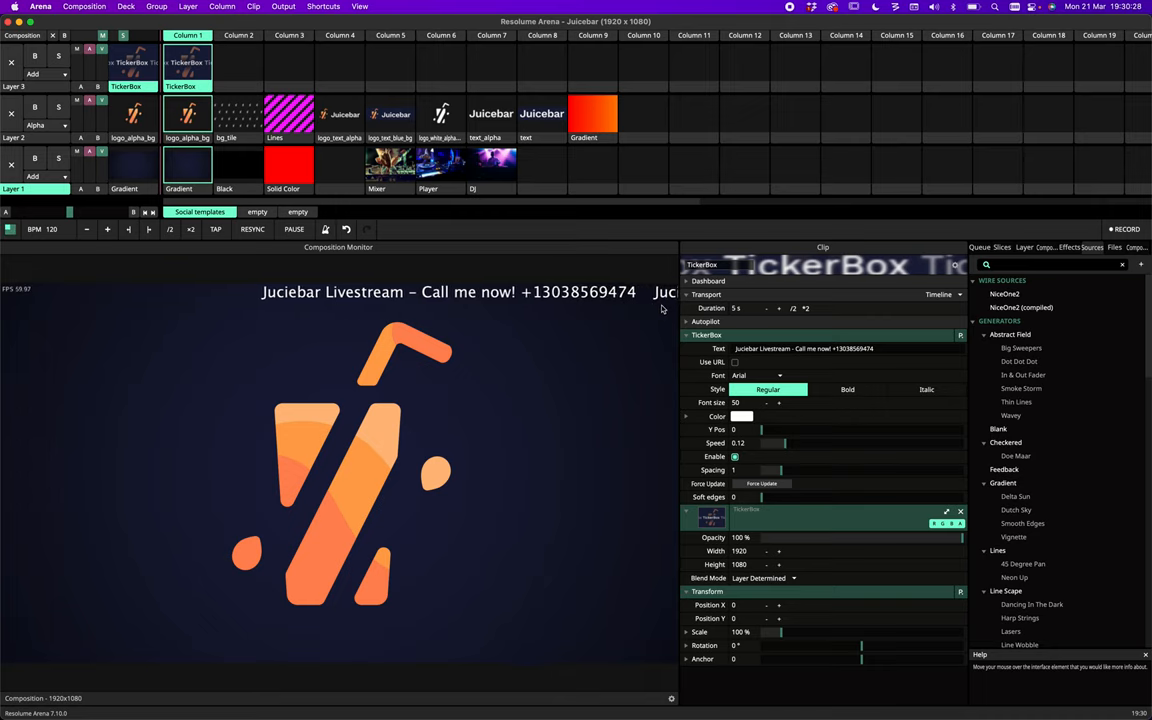
{"action": "left_click", "coordinate": [810, 349]}
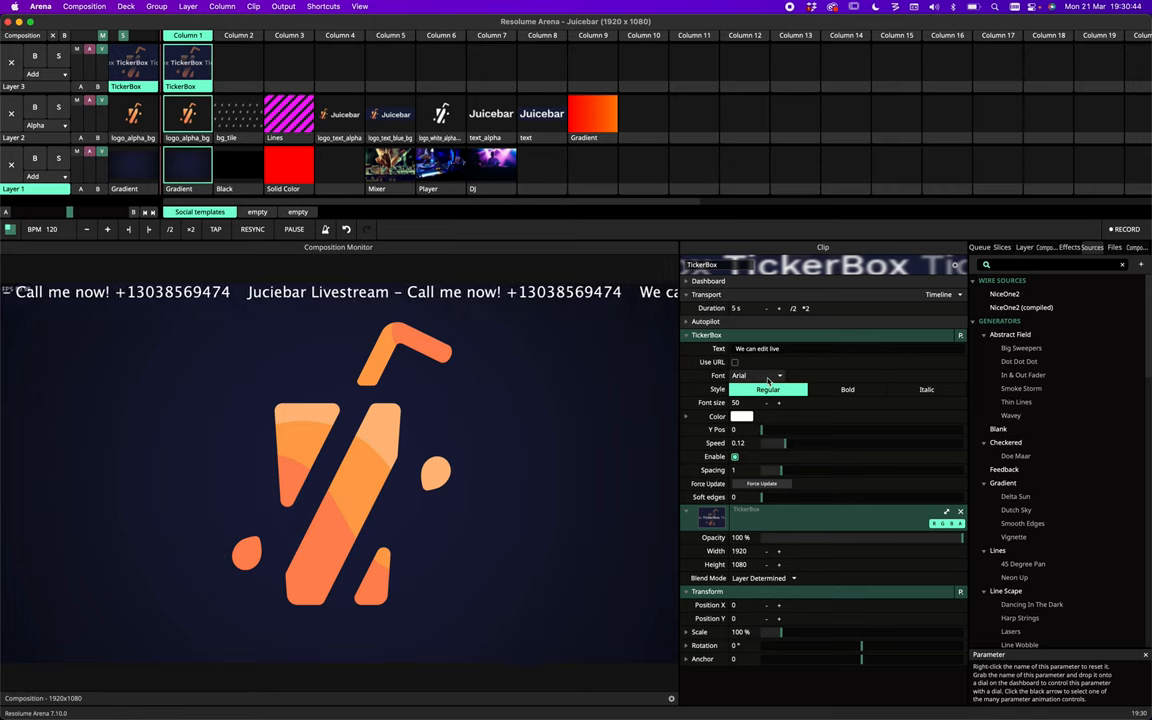
- Keep Arial regular at font size 50 after trying italic and a larger size
{"action": "left_click", "coordinate": [755, 375]}
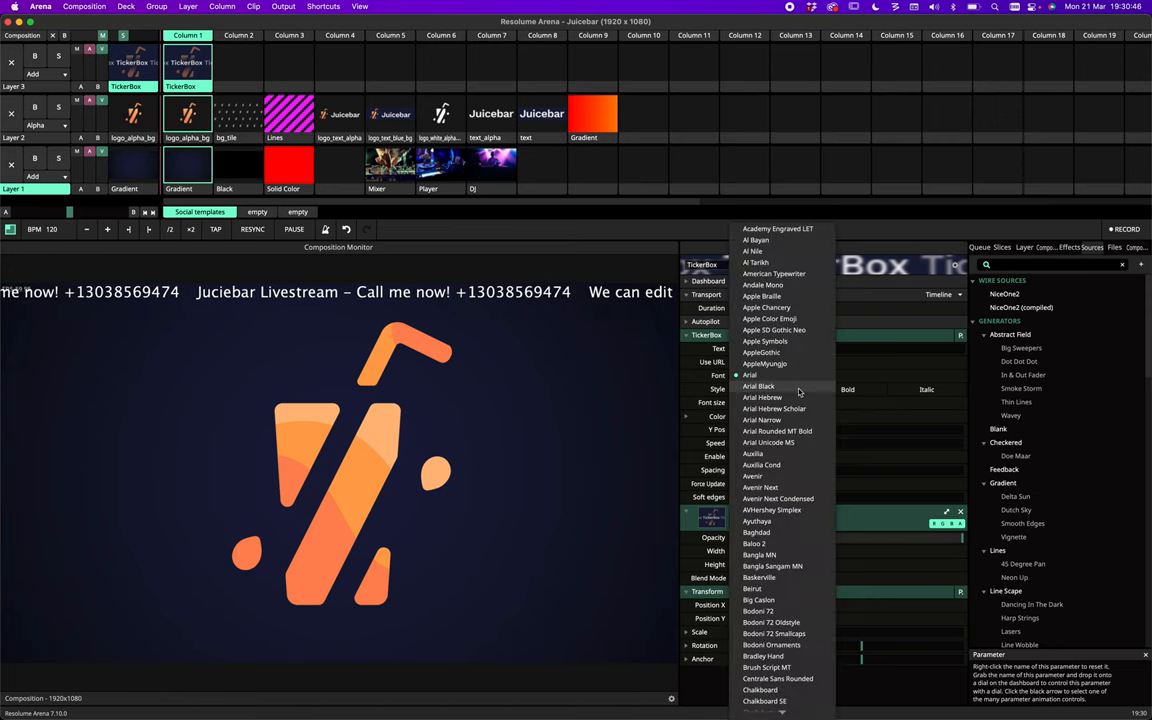
{"action": "left_click", "coordinate": [758, 386]}
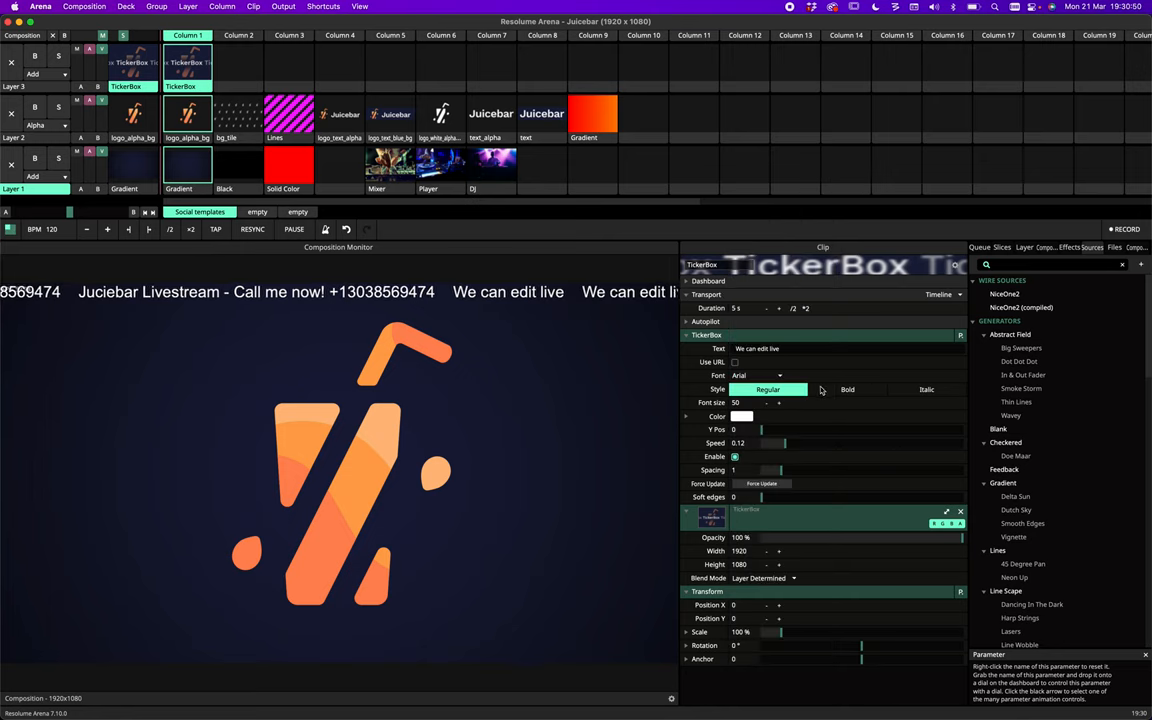
{"action": "left_click", "coordinate": [926, 389]}
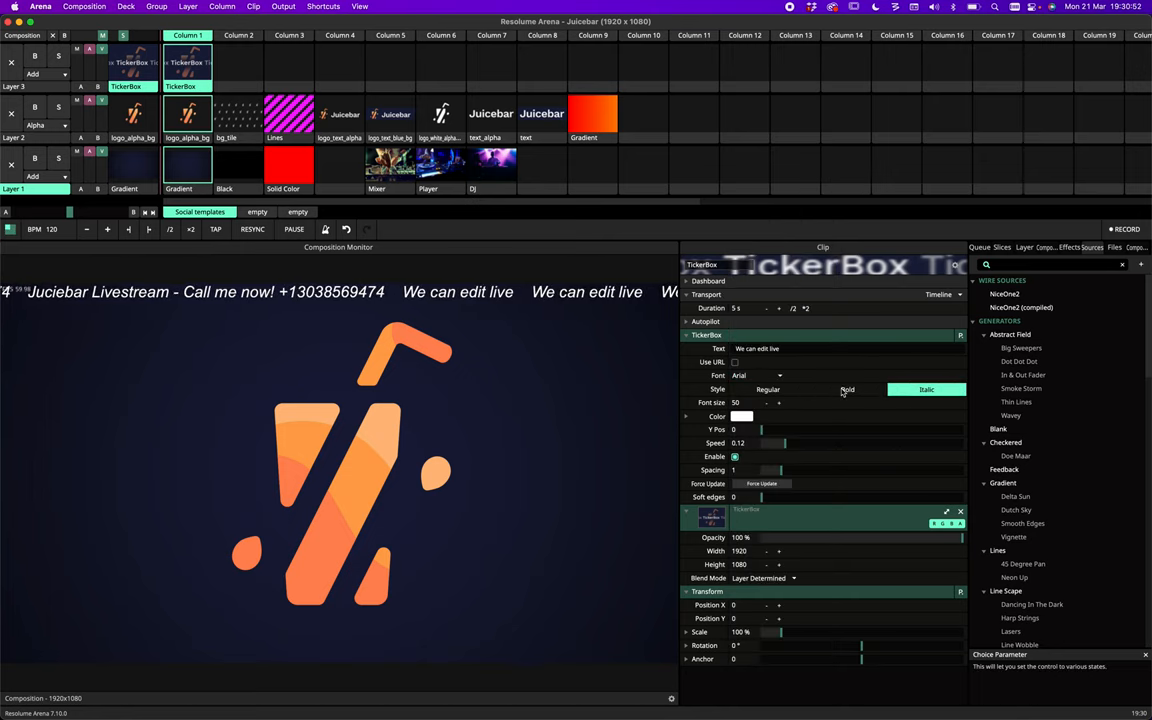
{"action": "left_click", "coordinate": [767, 389]}
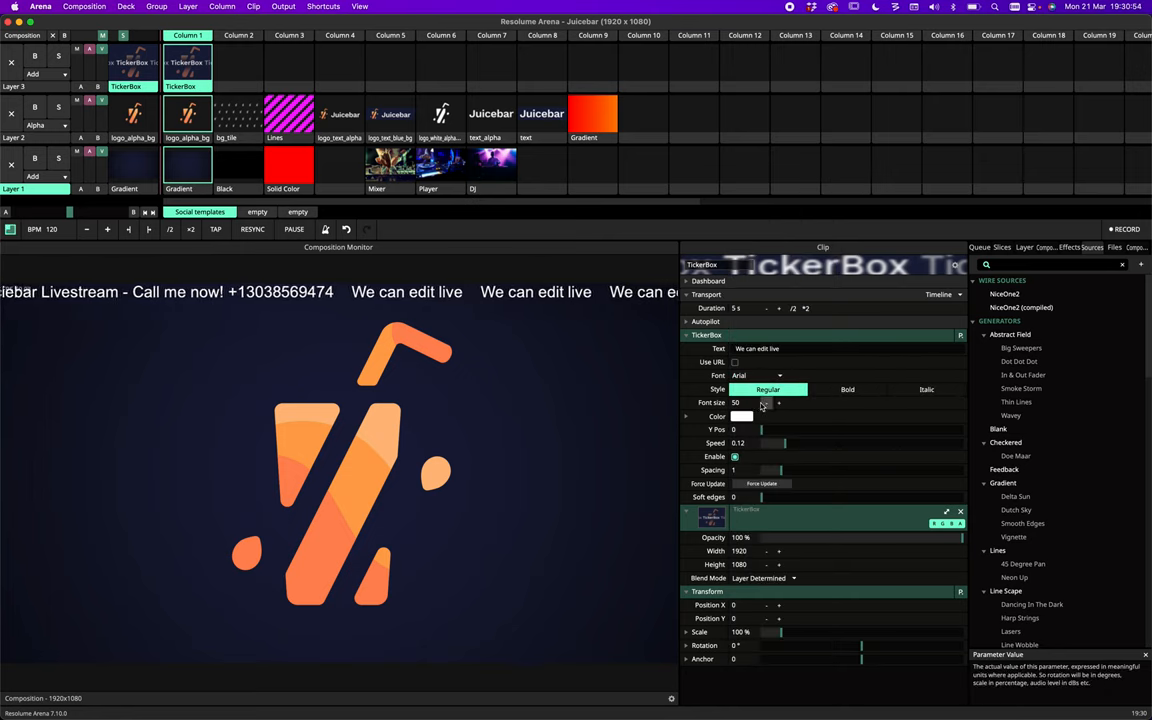
{"action": "left_click", "coordinate": [779, 403]}
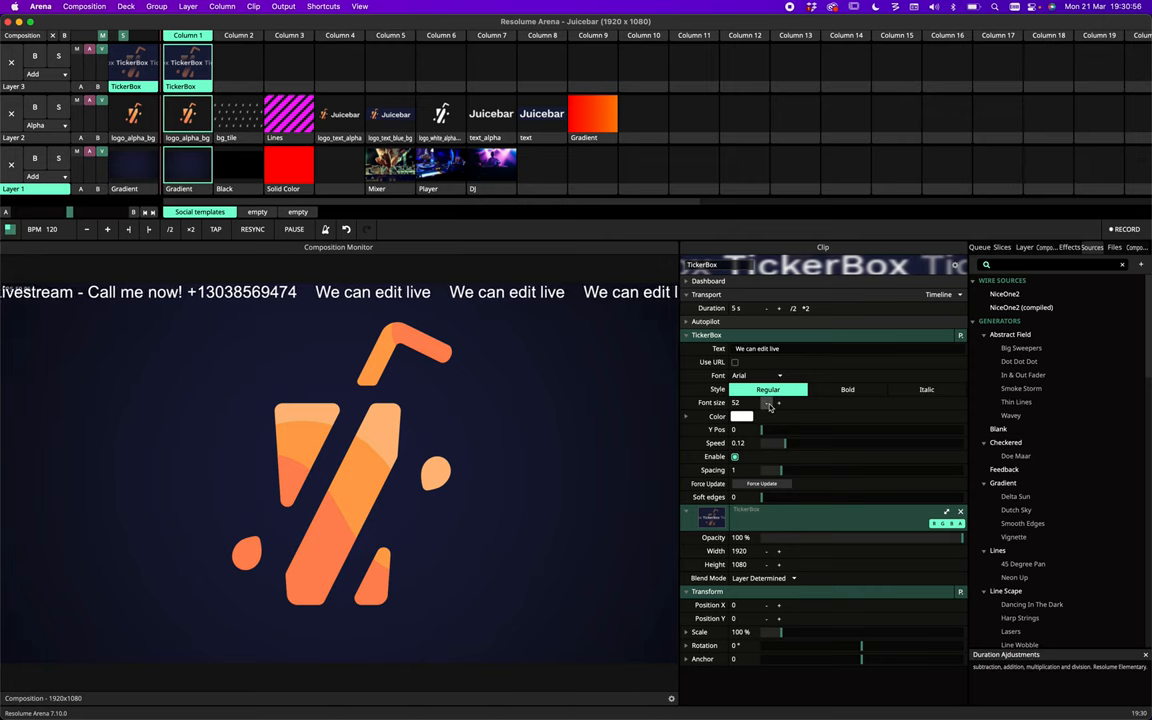
{"action": "left_click", "coordinate": [742, 416]}
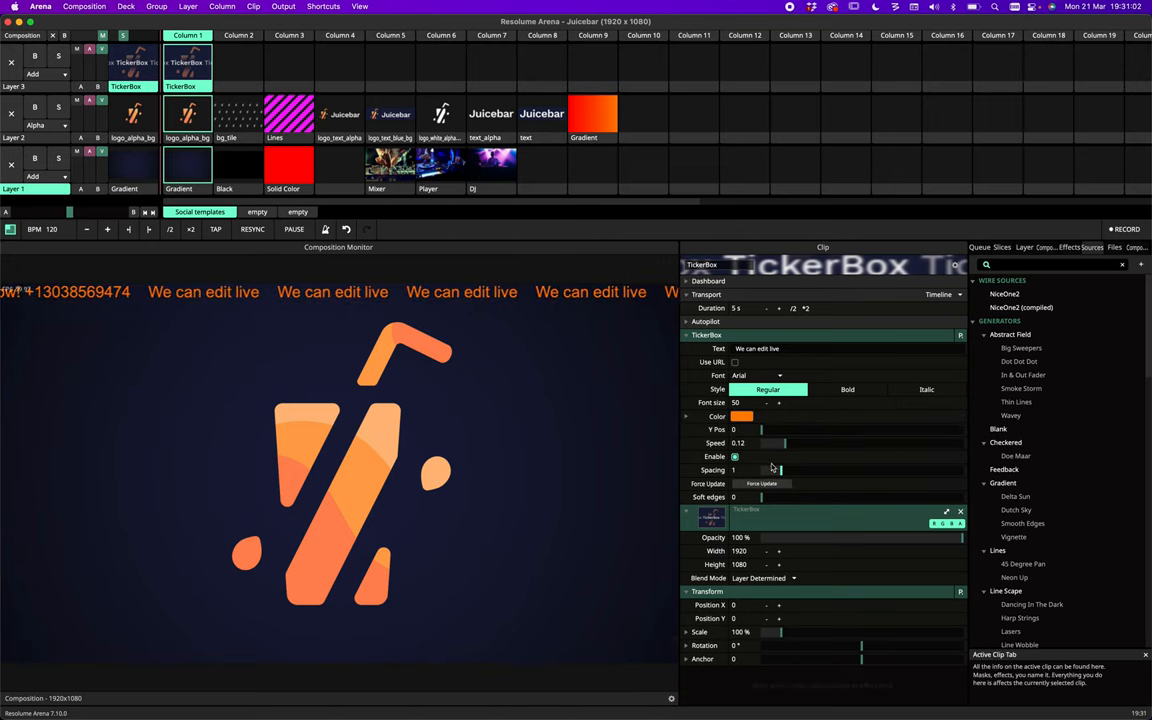
- Lower the ticker to Y position 0.04 and set scroll speed to 0.52
{"action": "left_click_drag", "start_coordinate": [770, 430], "coordinate": [855, 430]}
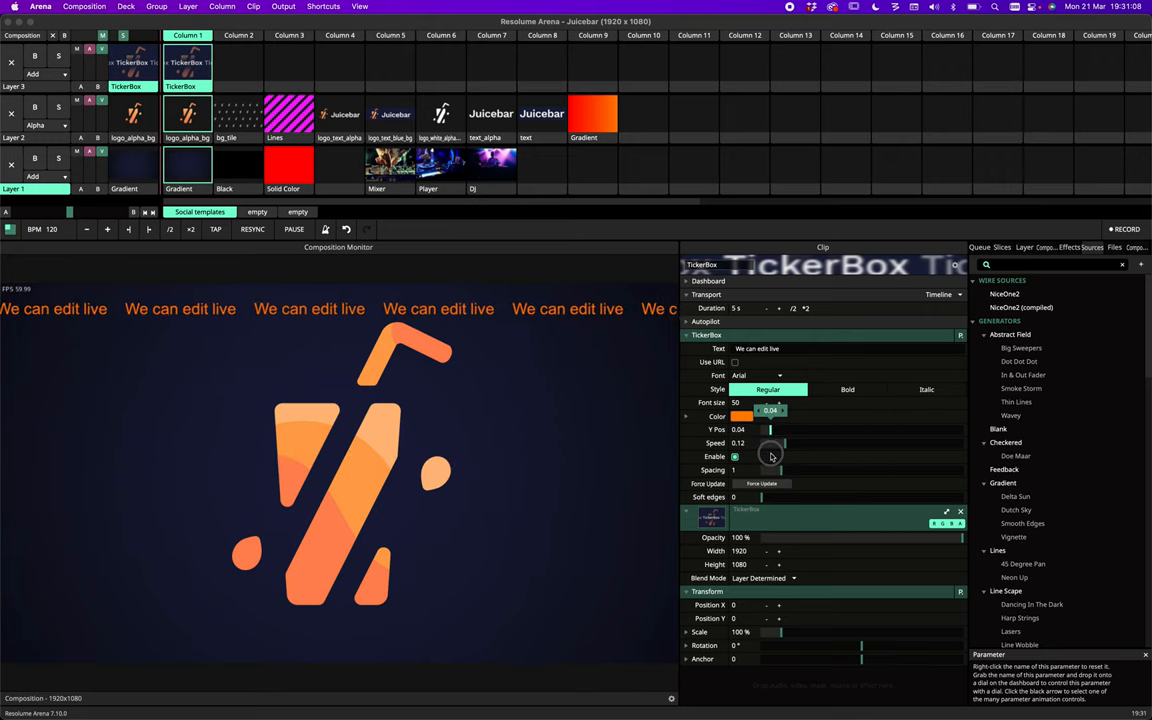
{"action": "left_click_drag", "start_coordinate": [770, 443], "coordinate": [948, 443]}
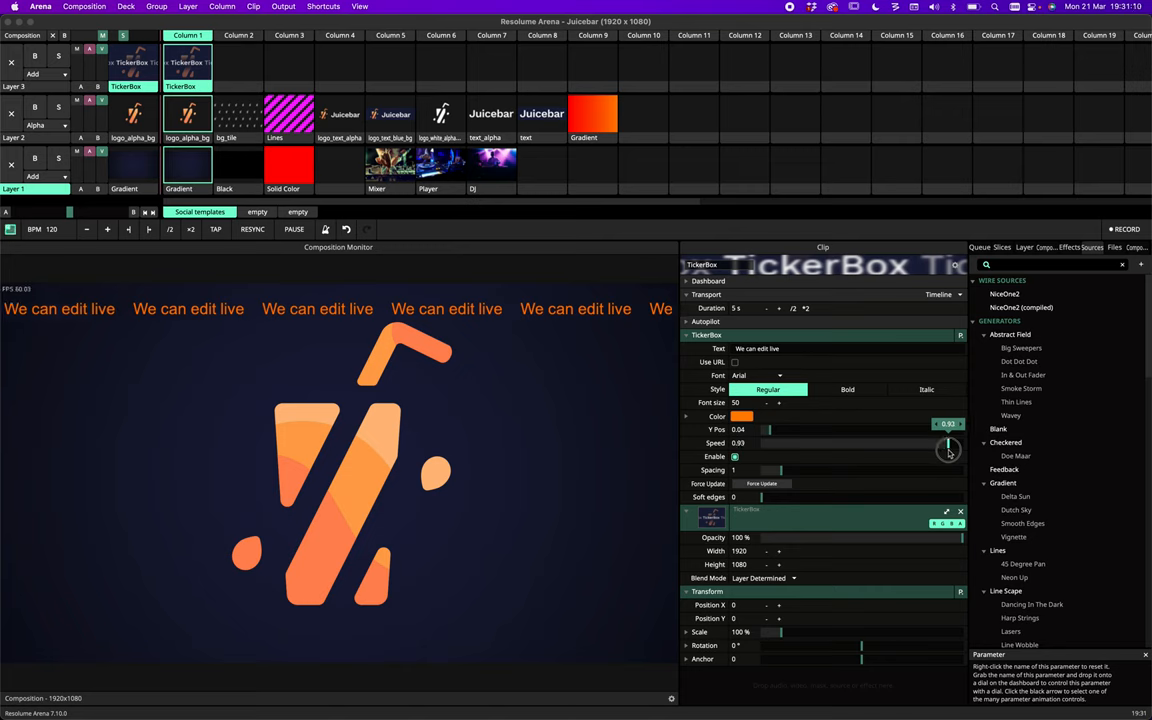
{"action": "left_click_drag", "start_coordinate": [950, 448], "coordinate": [807, 448]}
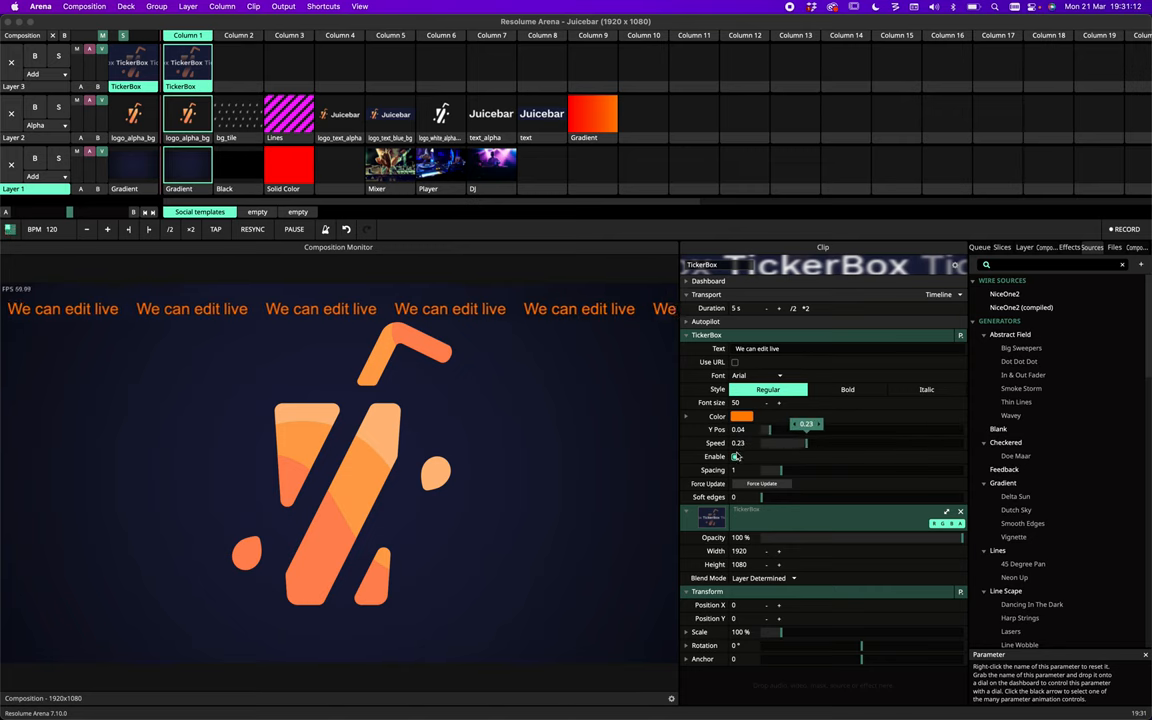
{"action": "left_click_drag", "start_coordinate": [800, 443], "coordinate": [858, 443]}
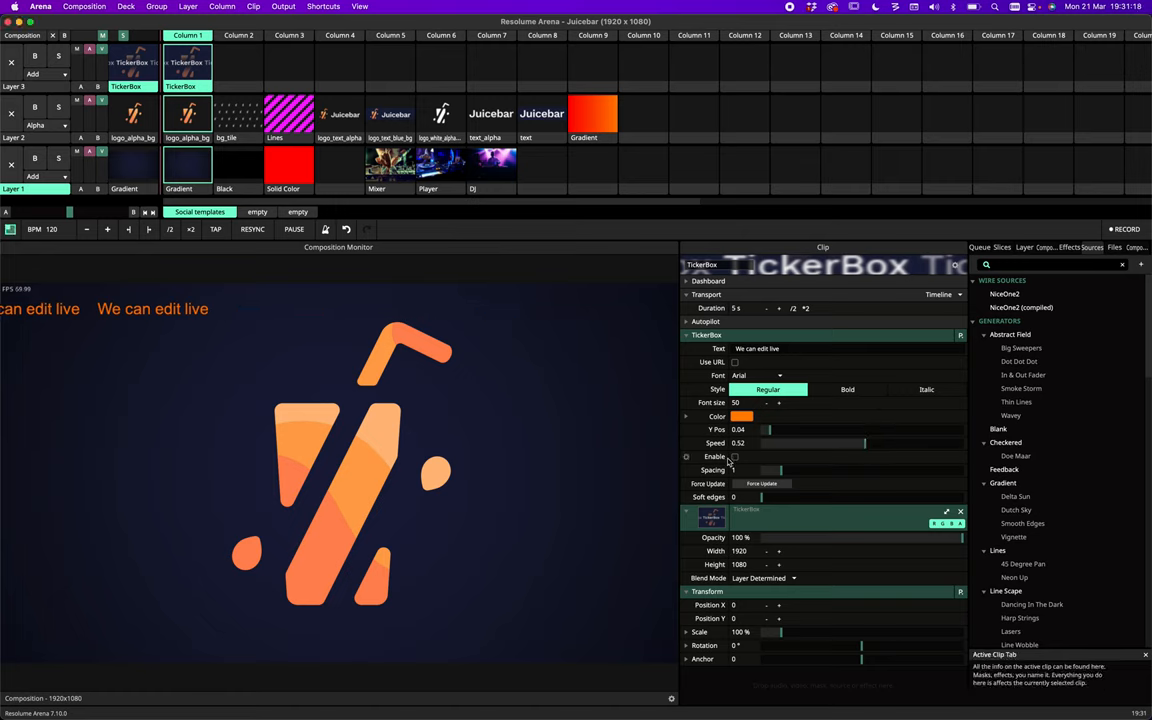
- Toggle the TickerBox Enable checkbox off and on to restart scrolling
{"action": "left_click", "coordinate": [734, 457]}
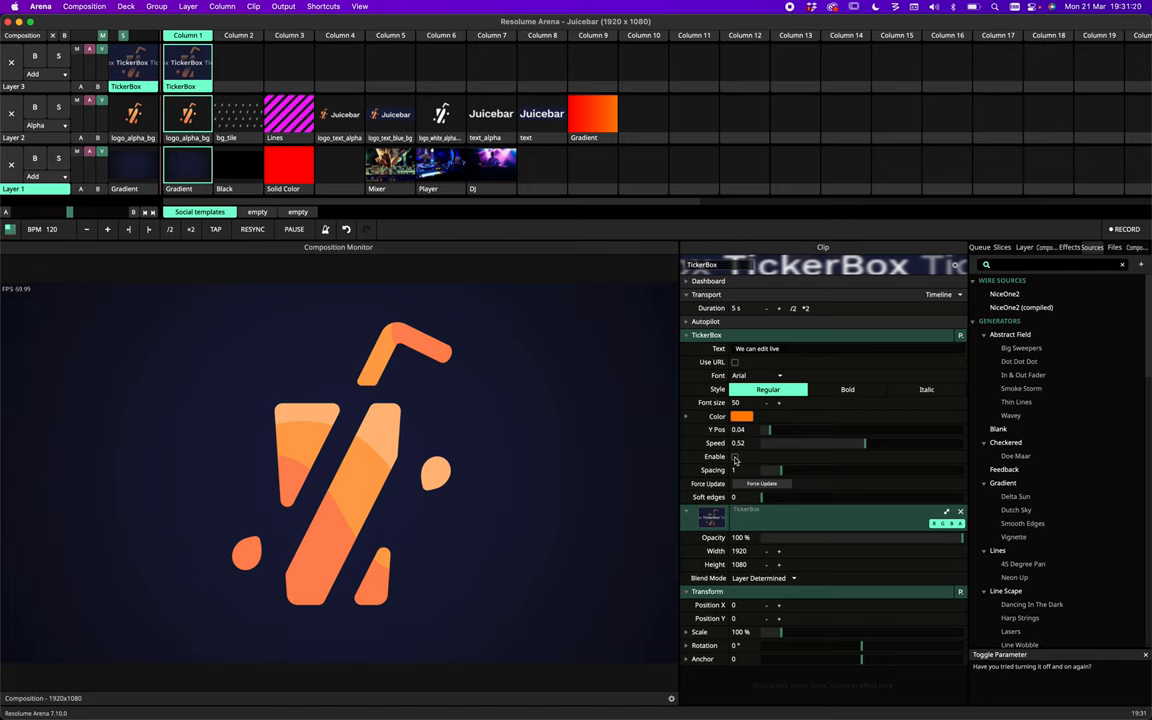
{"action": "left_click", "coordinate": [735, 457]}
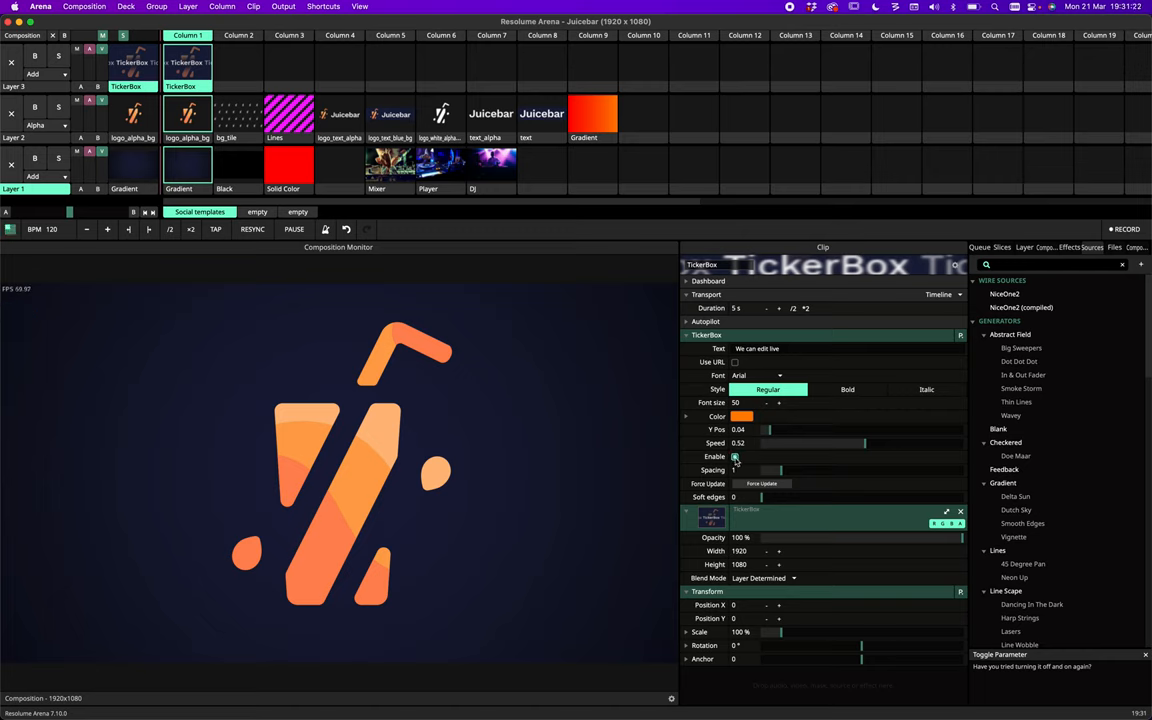
{"action": "left_click", "coordinate": [734, 456]}
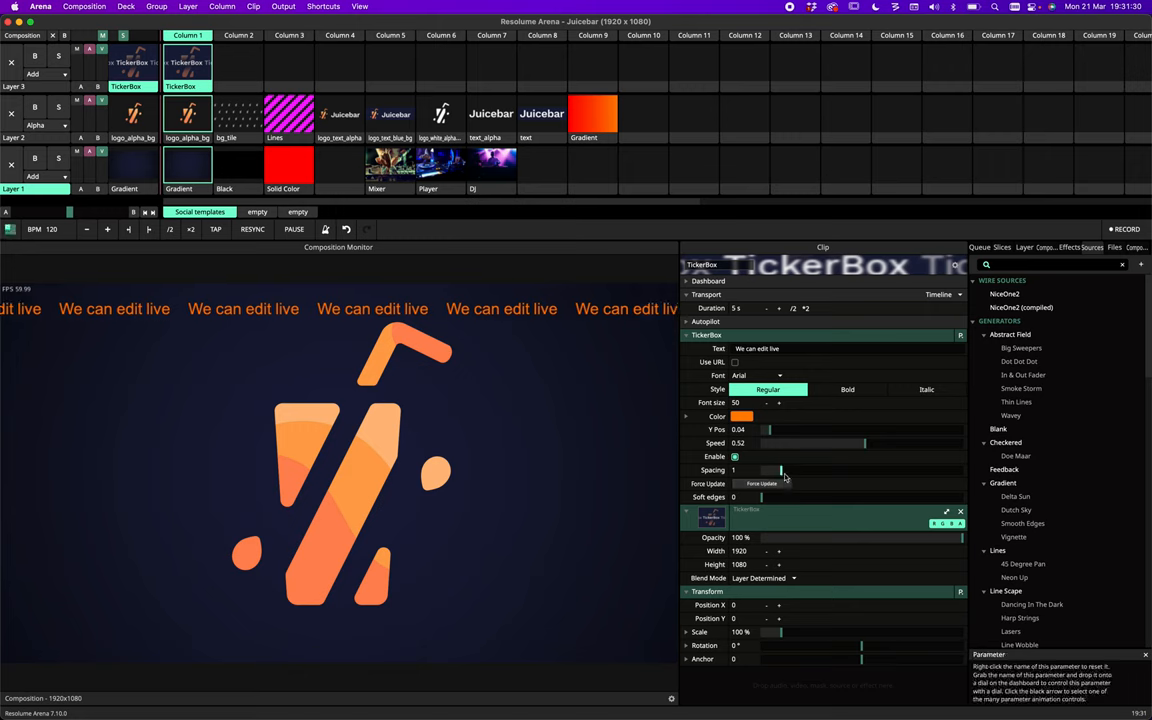
- Set ticker spacing to 2.68 after trying 3.4, and test soft edges
{"action": "left_click_drag", "start_coordinate": [780, 470], "coordinate": [830, 470]}
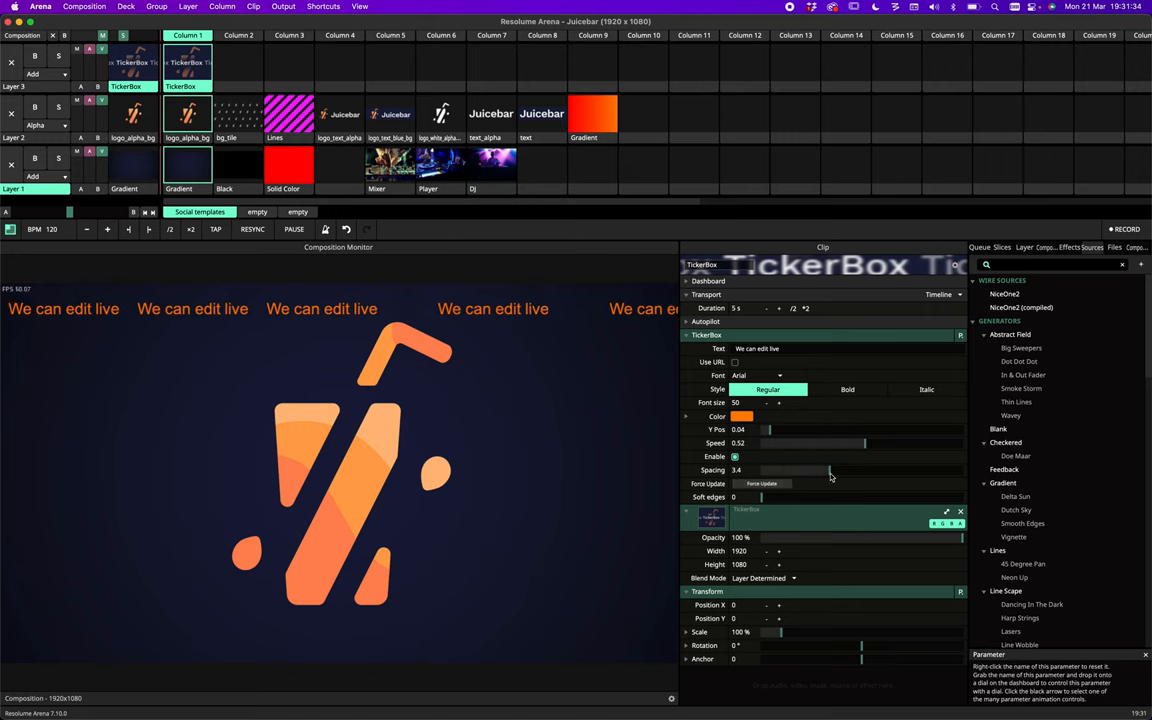
{"action": "left_click_drag", "start_coordinate": [830, 470], "coordinate": [815, 470]}
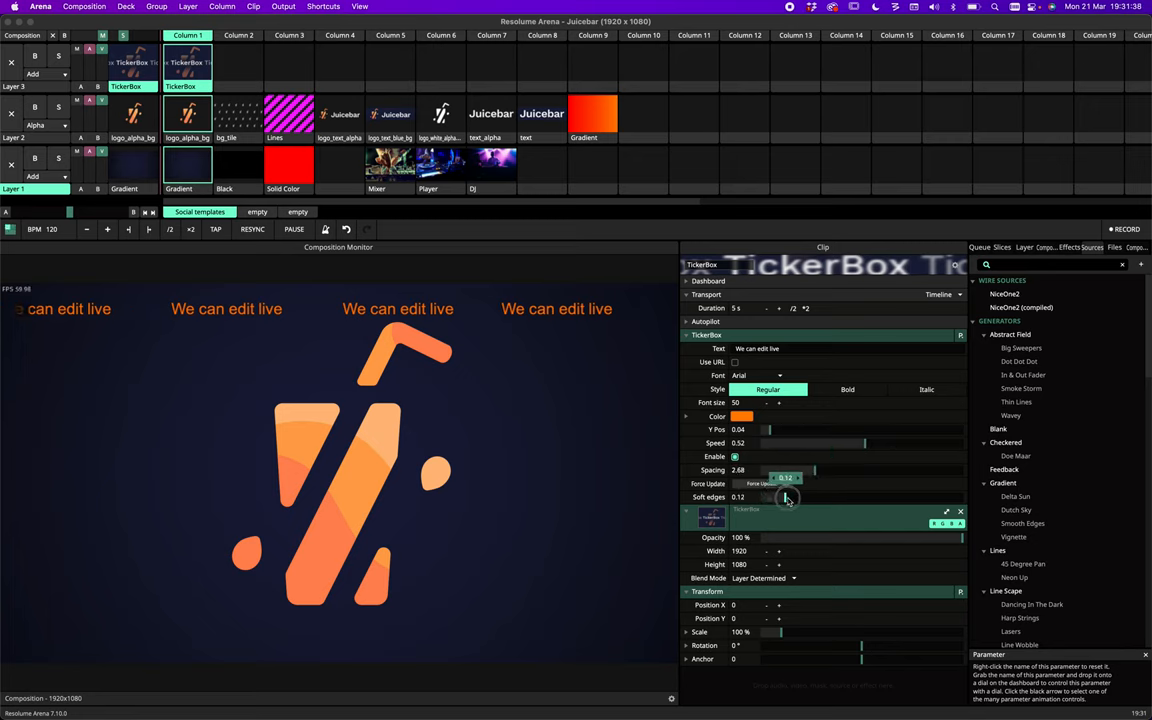
{"action": "left_click_drag", "start_coordinate": [780, 497], "coordinate": [800, 497]}
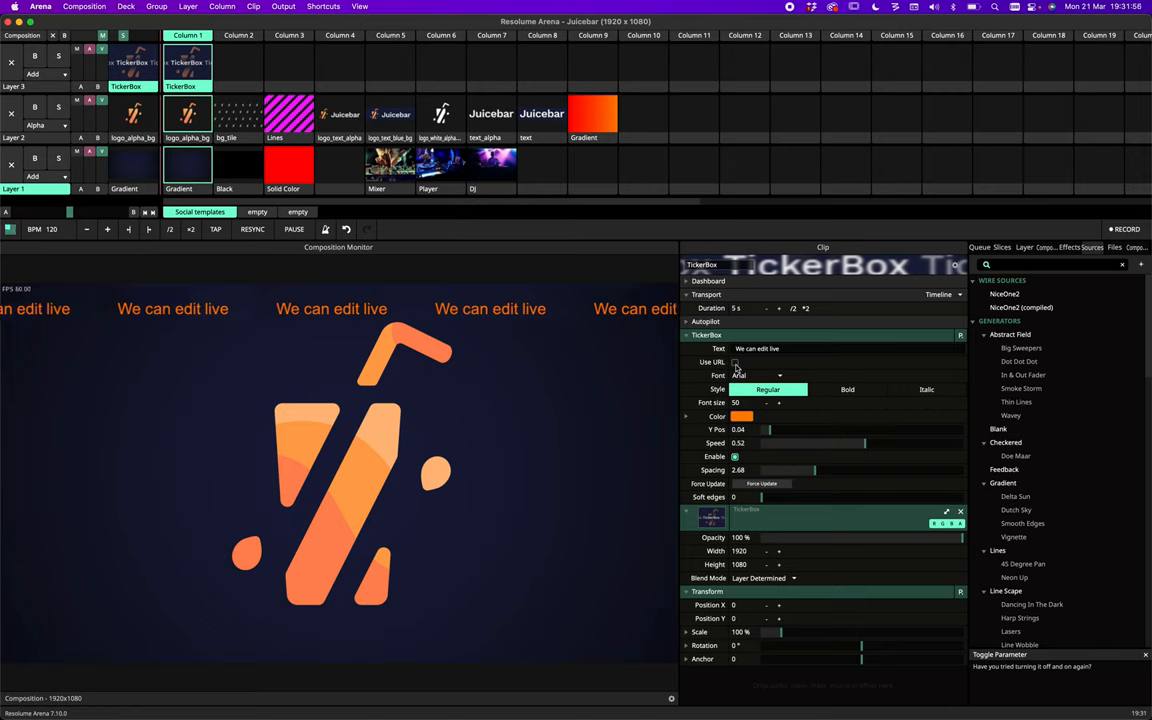
- Tick Use URL so the ticker loads its text from a web address
{"action": "left_click", "coordinate": [735, 362]}
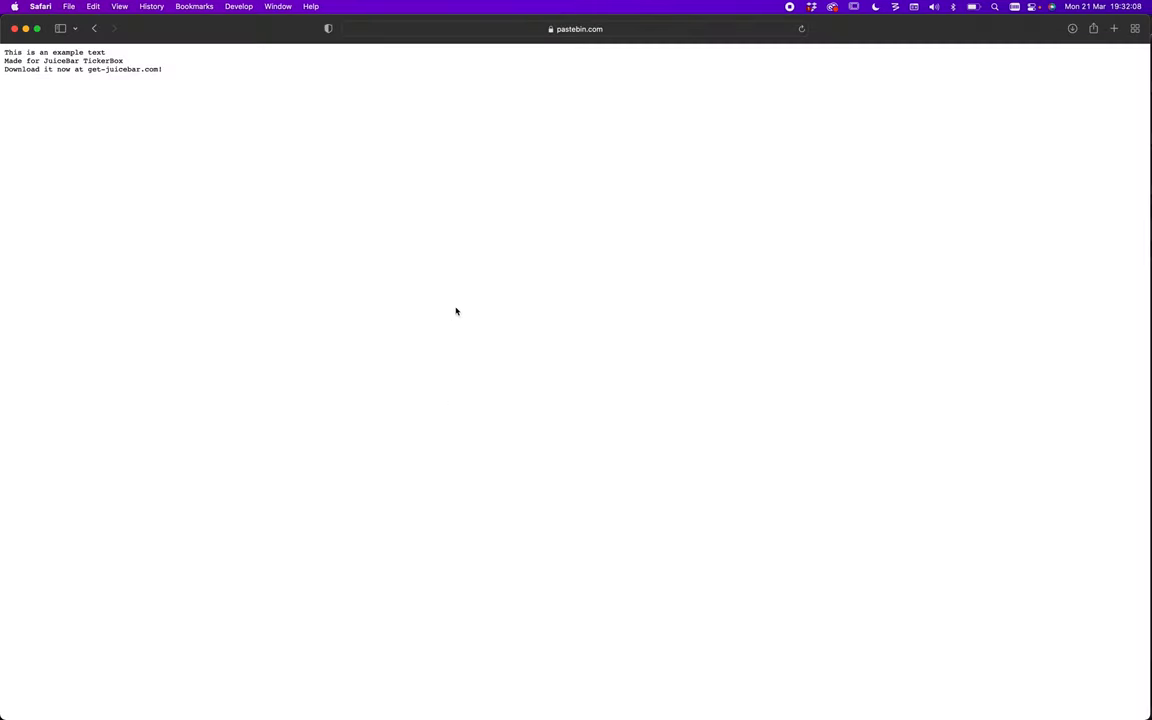
{"action": "mouse_move", "coordinate": [160, 68]}
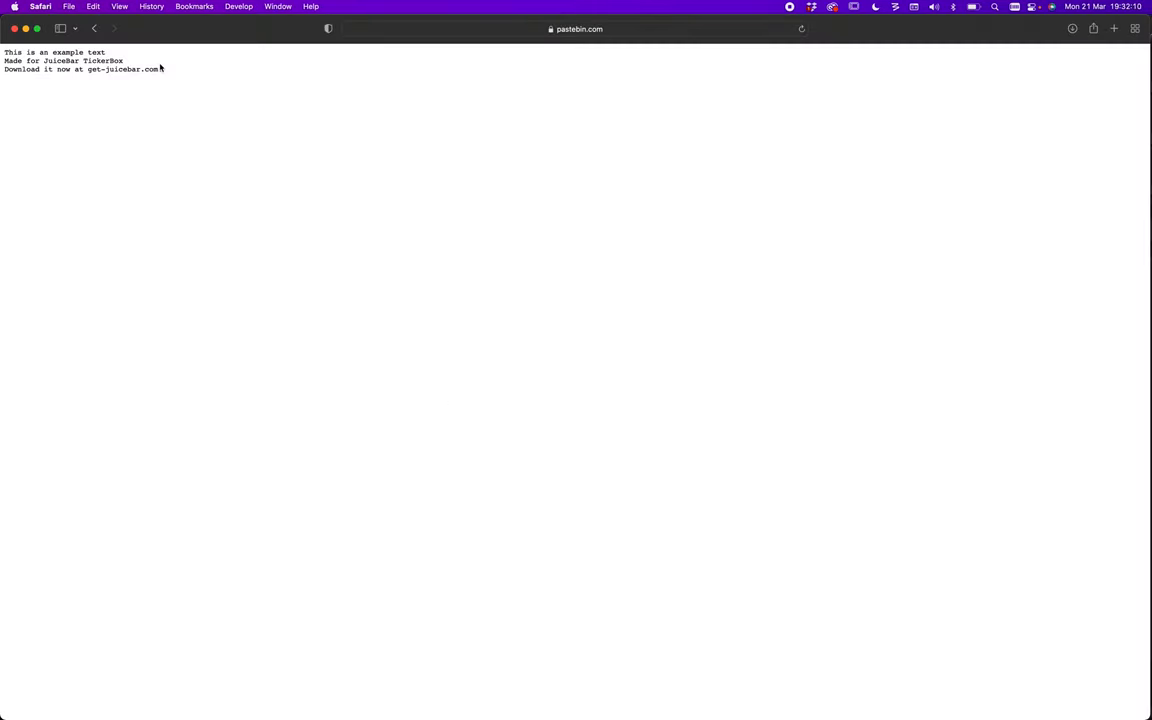